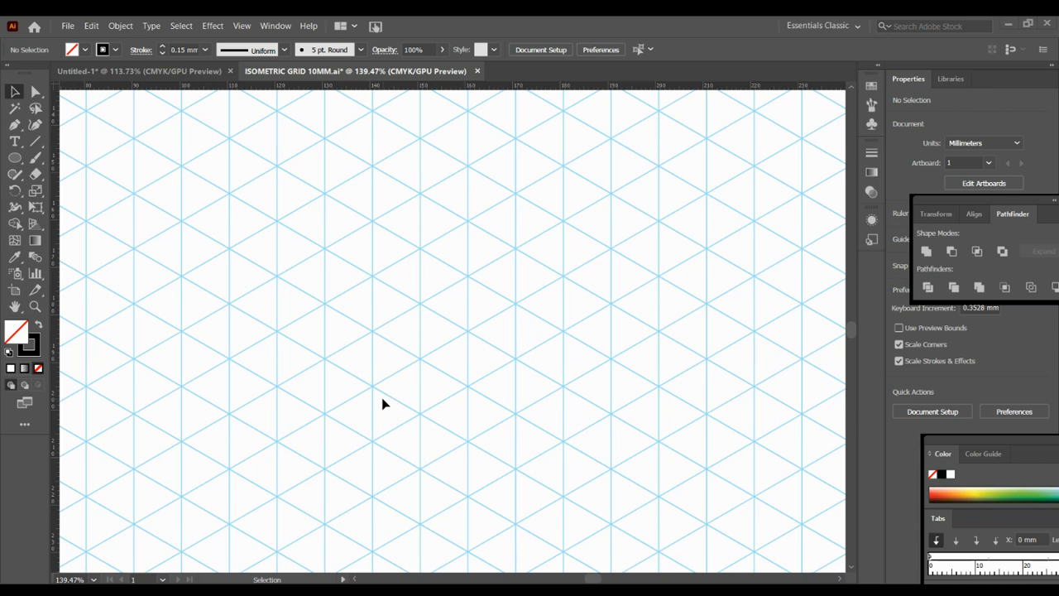
pyautogui.moveTo(338, 316)
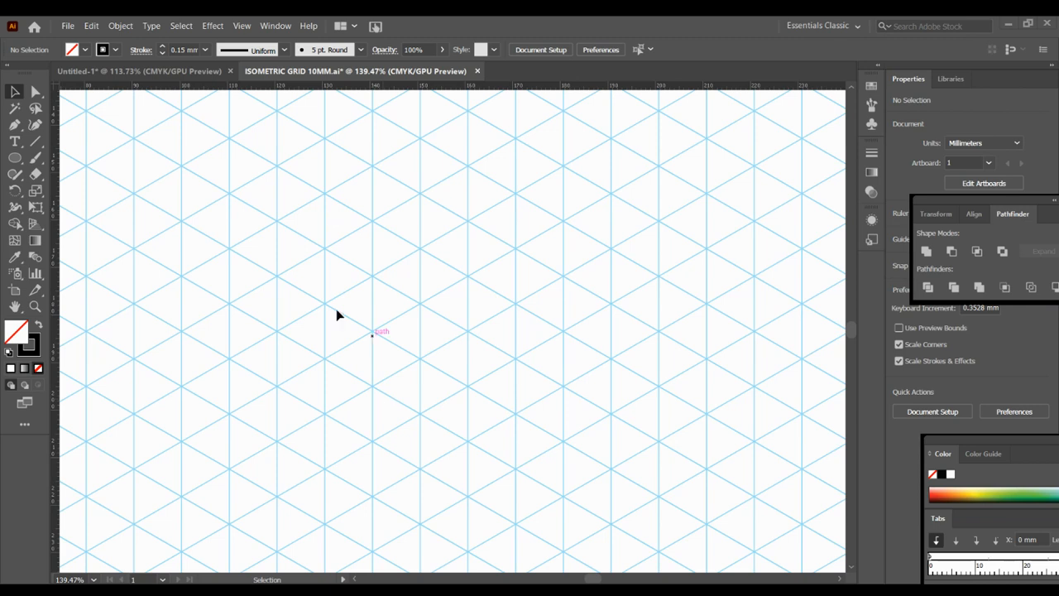
pyautogui.moveTo(208, 271)
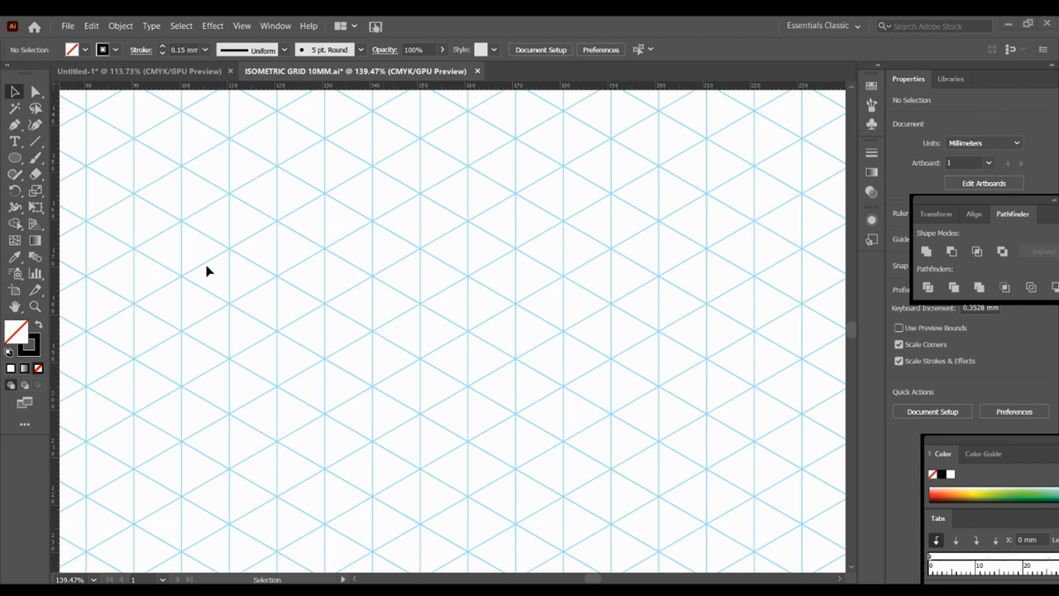
pyautogui.moveTo(273, 116)
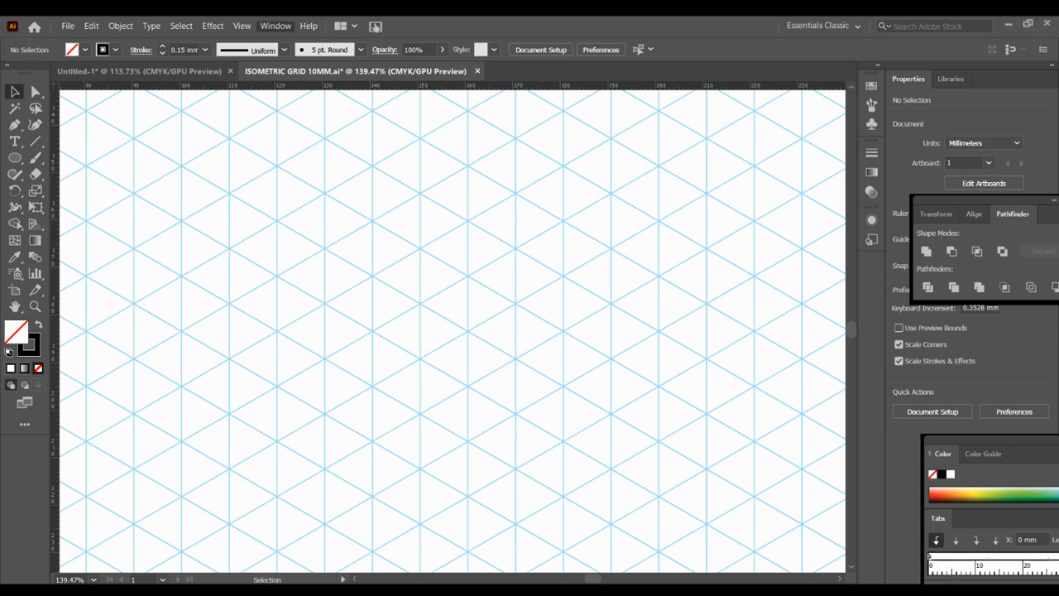
# Step: Keep the Essentials Classic workspace and review the guides, grid and units preferences
pyautogui.click(820, 26)
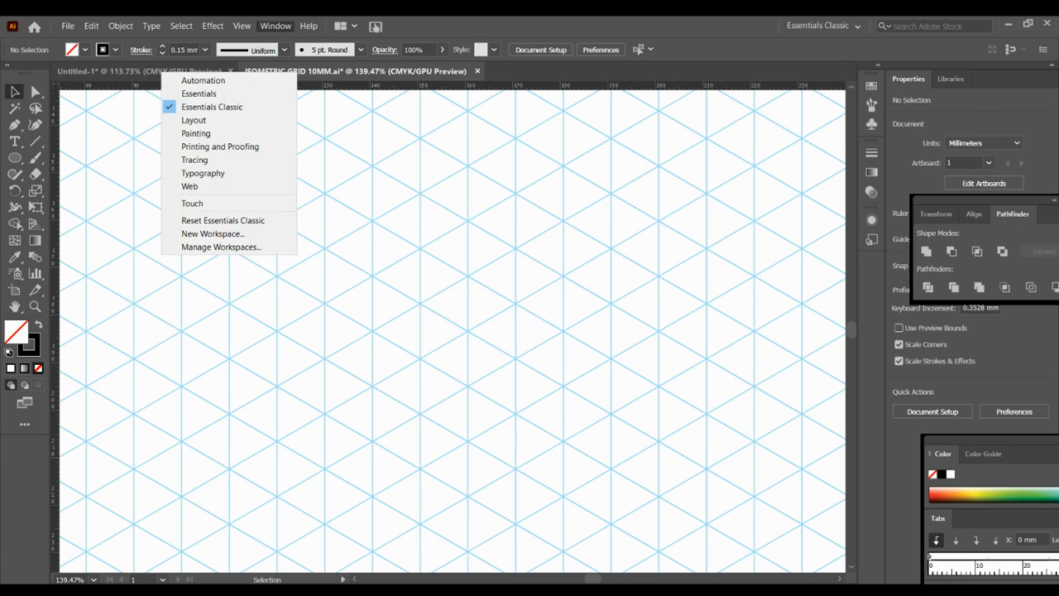
pyautogui.moveTo(212, 107)
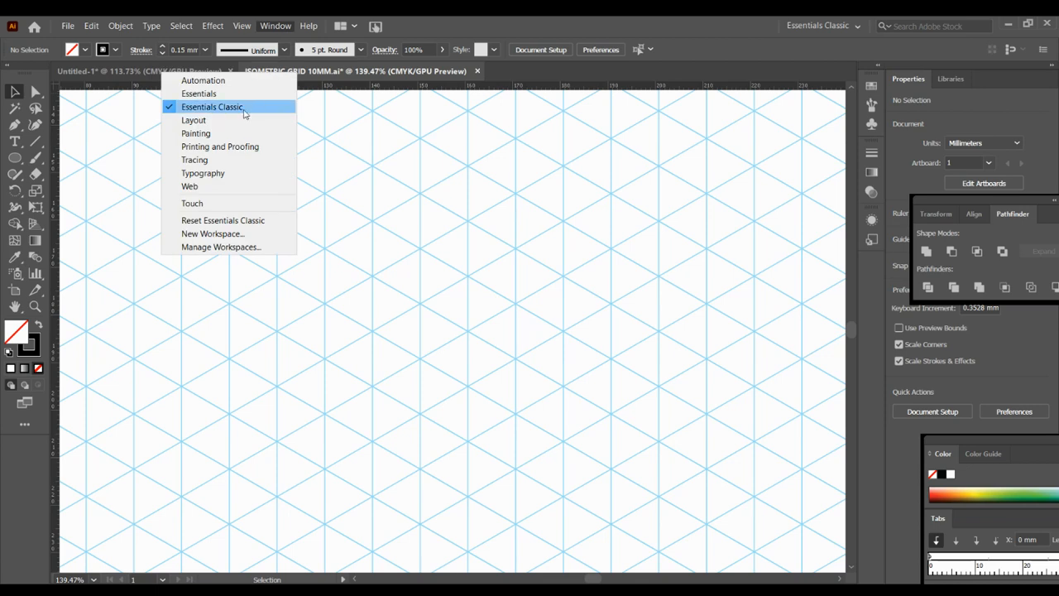
pyautogui.click(212, 106)
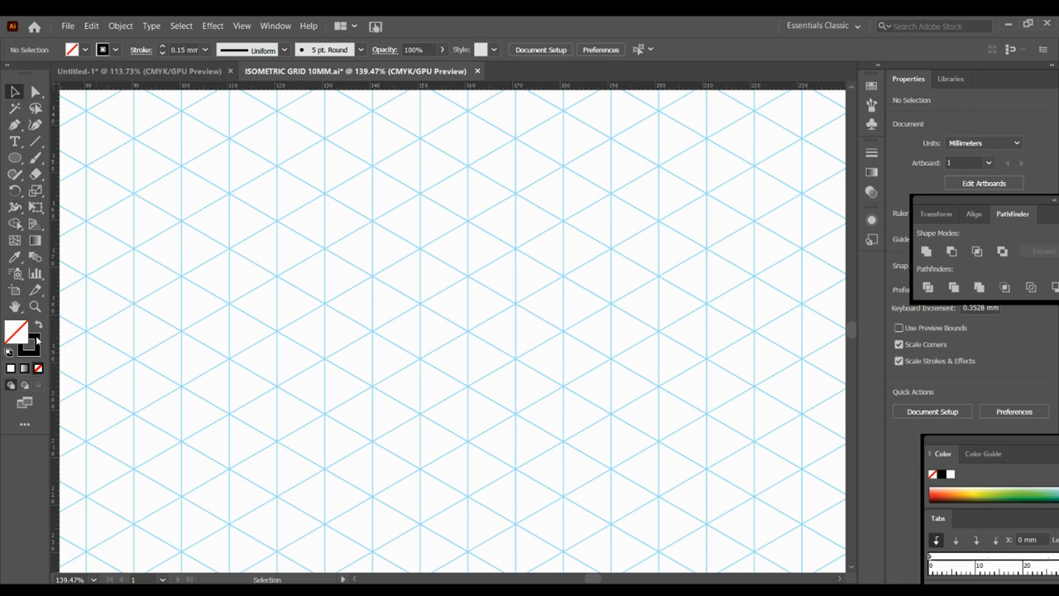
pyautogui.moveTo(29, 348)
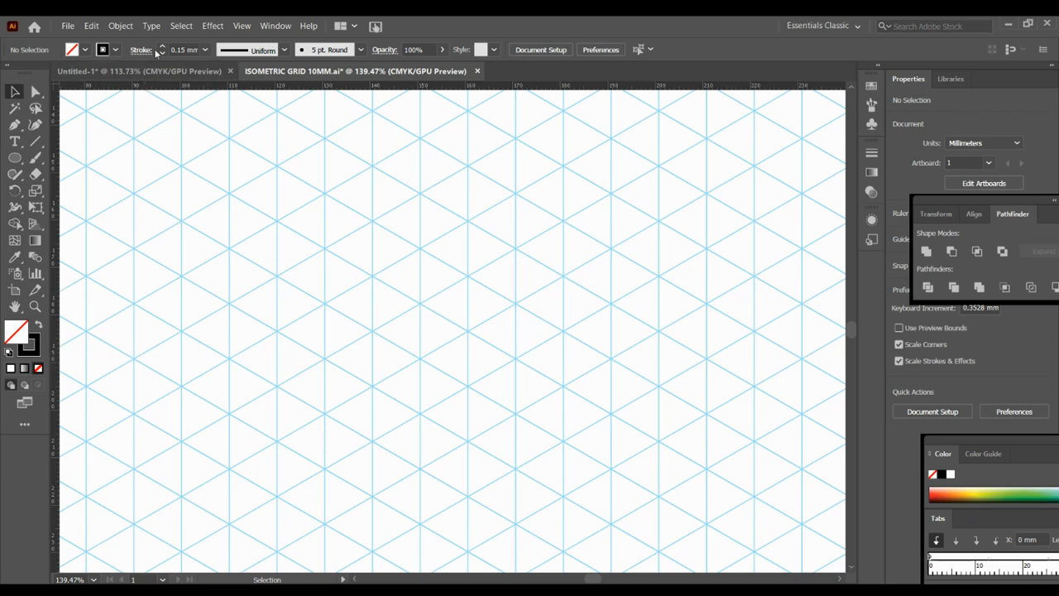
pyautogui.moveTo(187, 50)
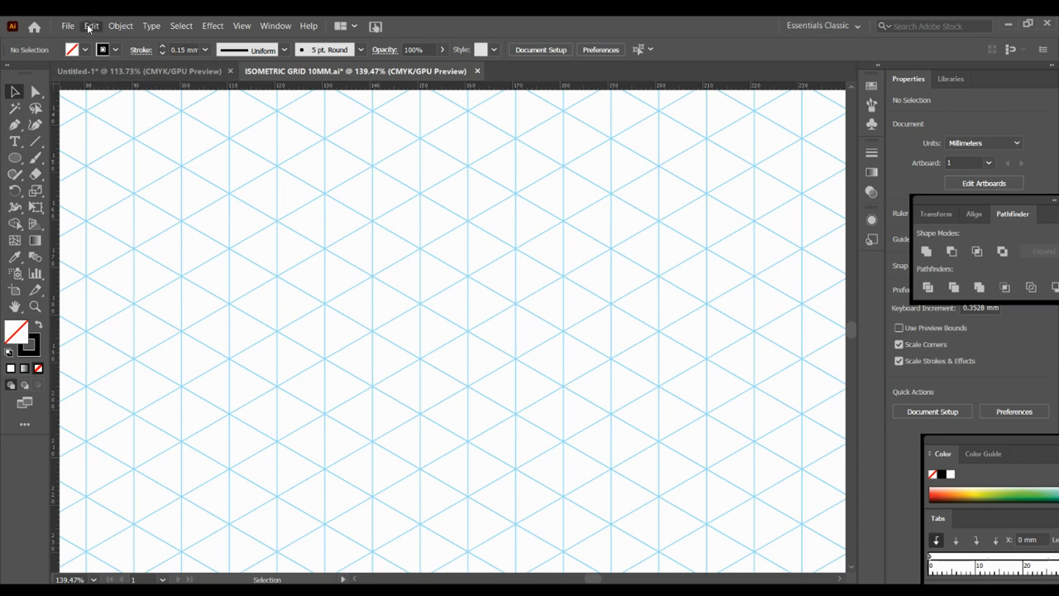
pyautogui.click(91, 26)
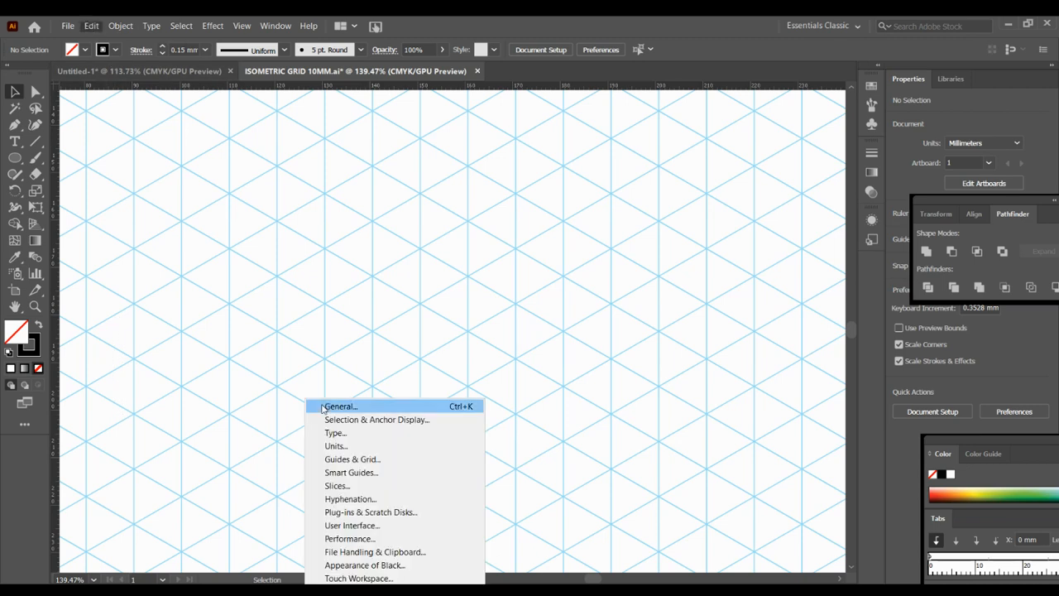
pyautogui.click(338, 406)
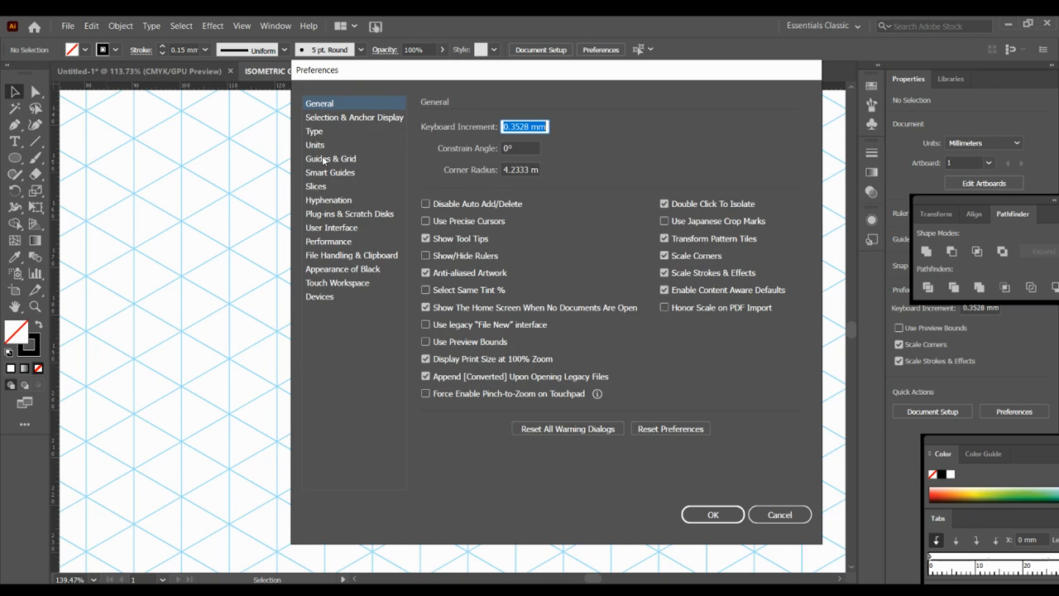
pyautogui.click(331, 158)
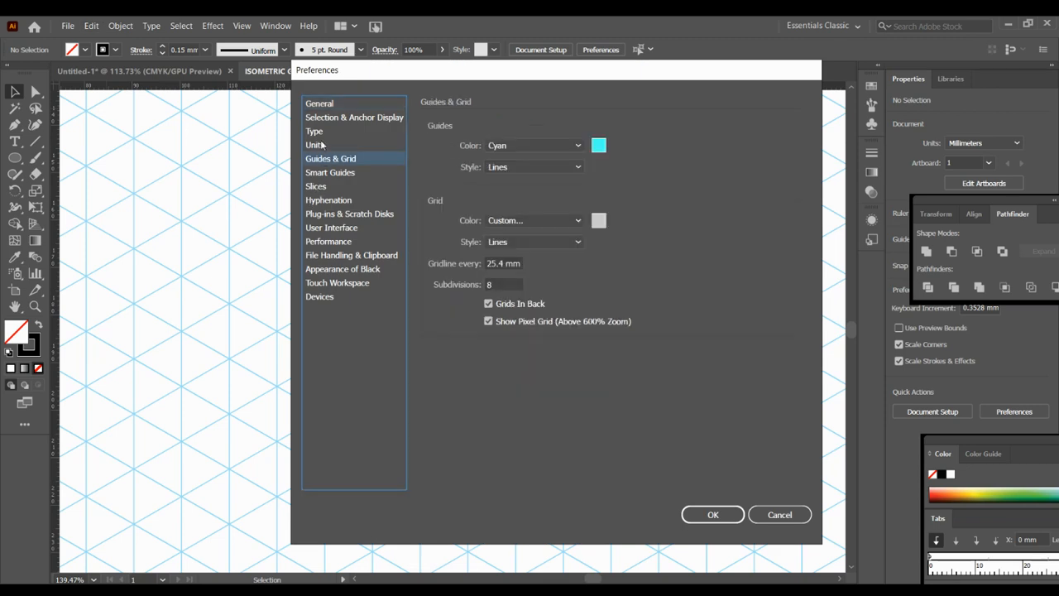
pyautogui.click(315, 144)
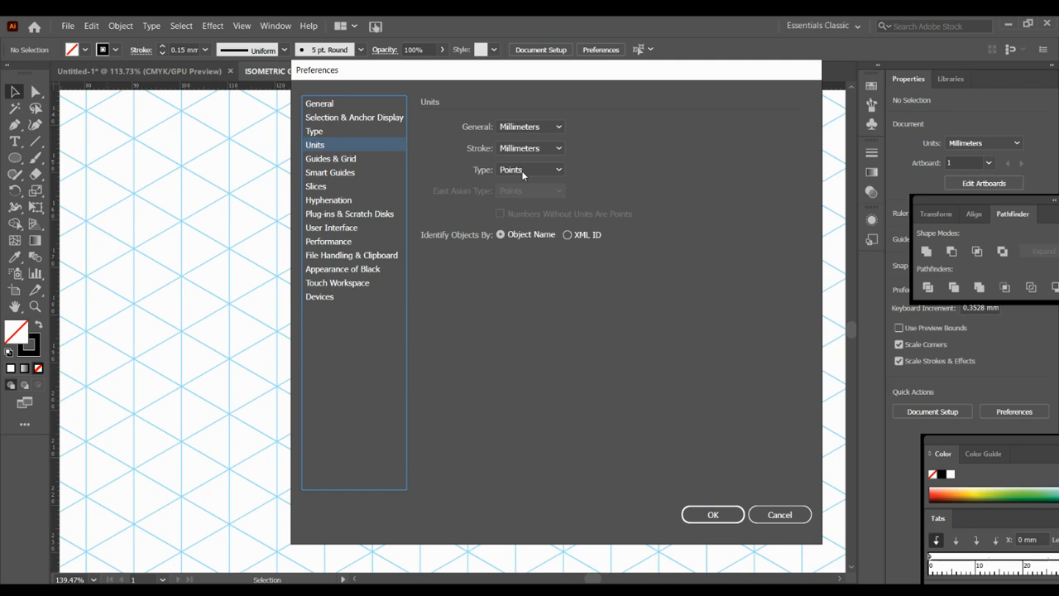
pyautogui.click(713, 514)
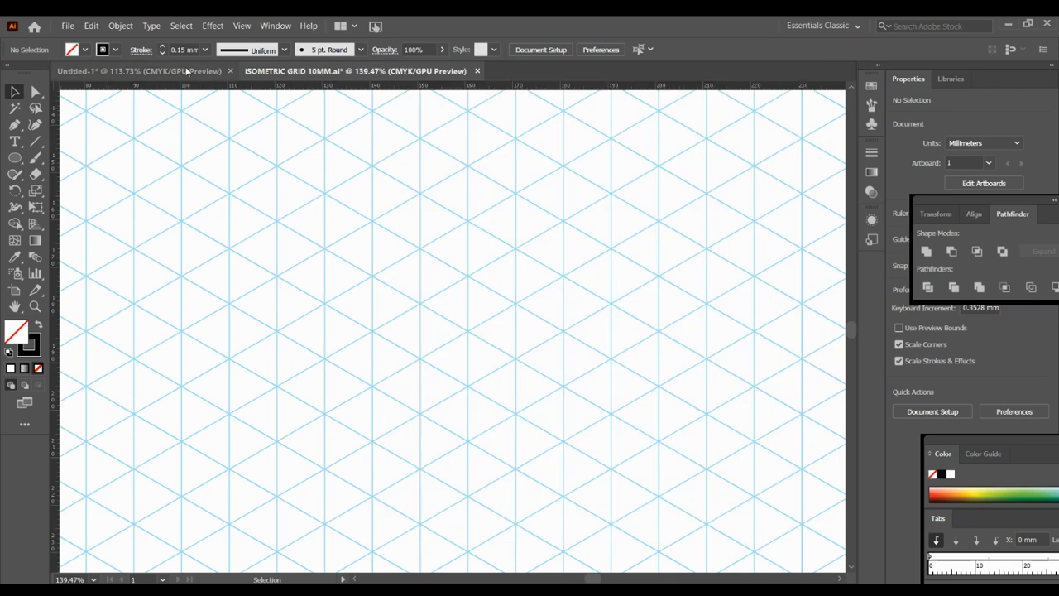
pyautogui.moveTo(181, 50)
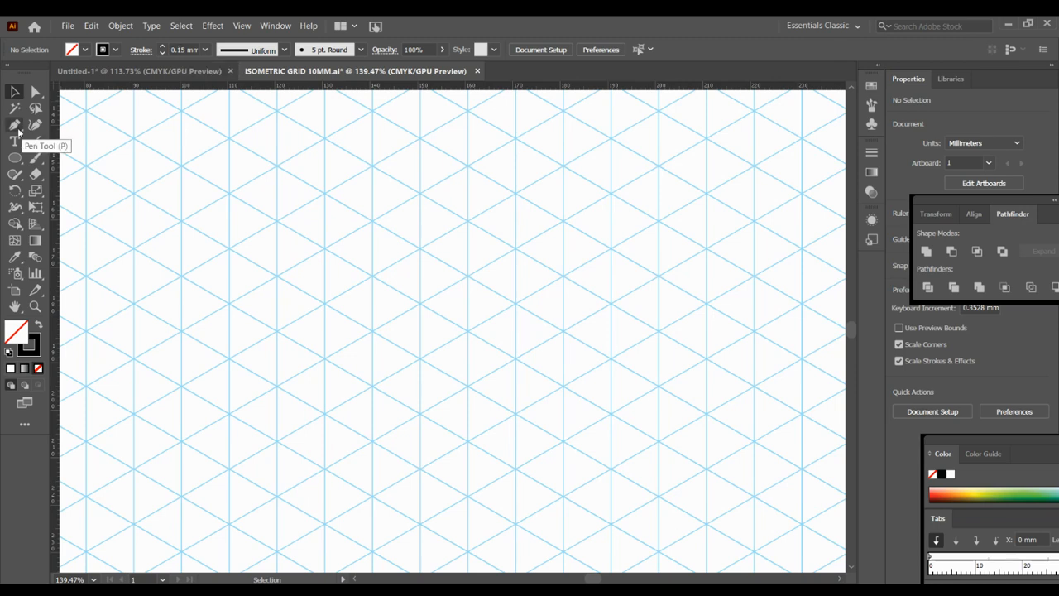
# Step: Draw the left face with the Pen tool as a closed path on grid intersections
pyautogui.click(15, 125)
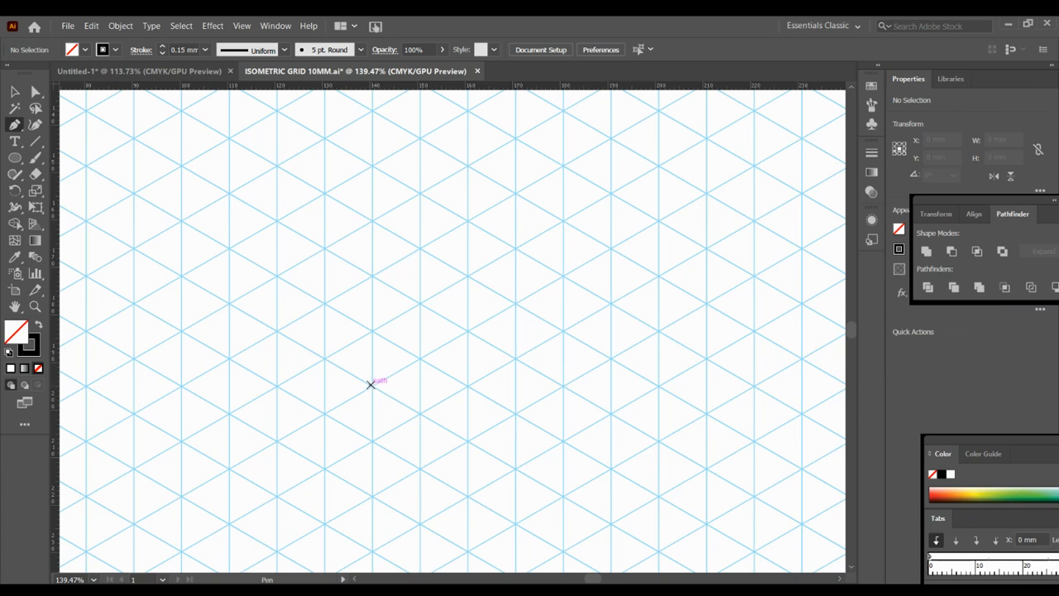
pyautogui.moveTo(371, 385)
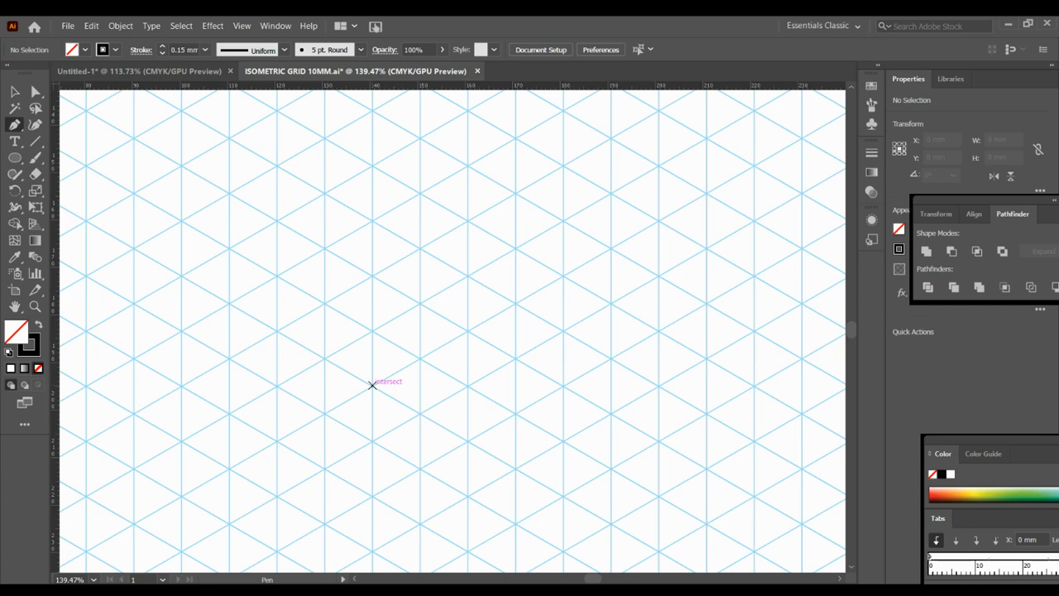
pyautogui.click(372, 386)
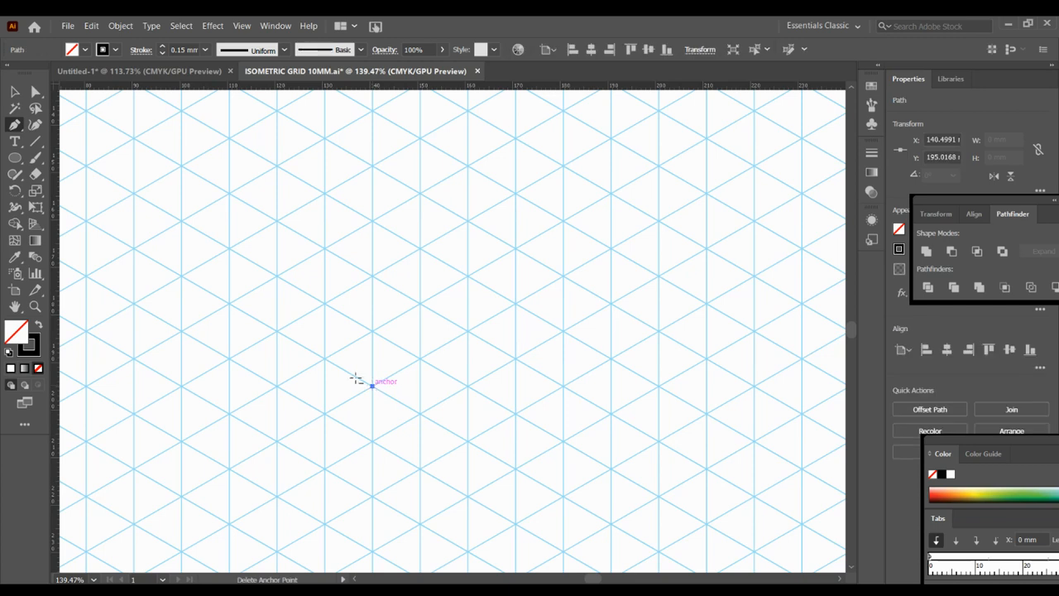
pyautogui.click(277, 331)
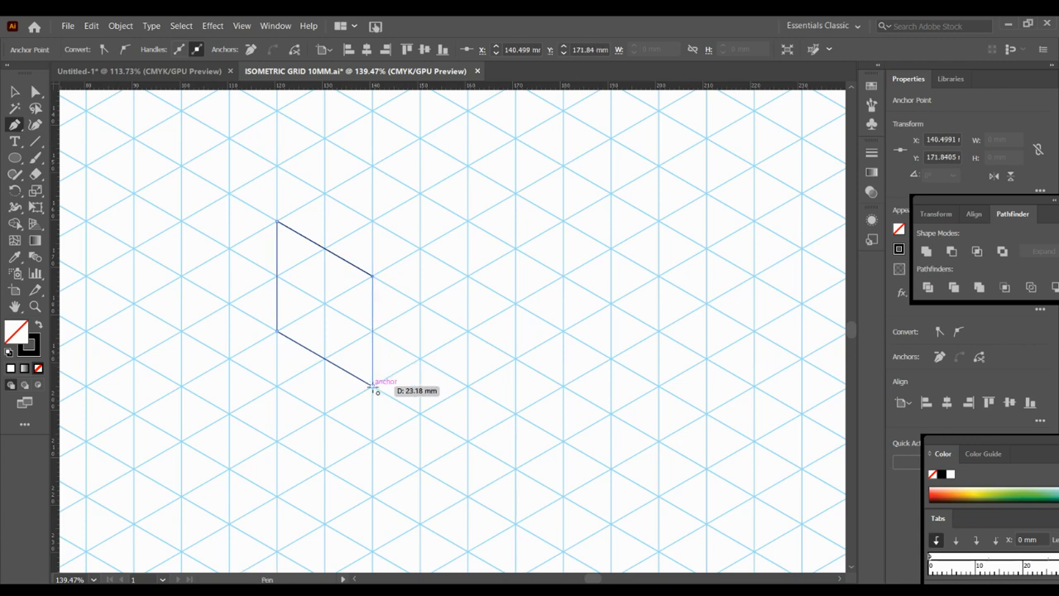
pyautogui.click(373, 384)
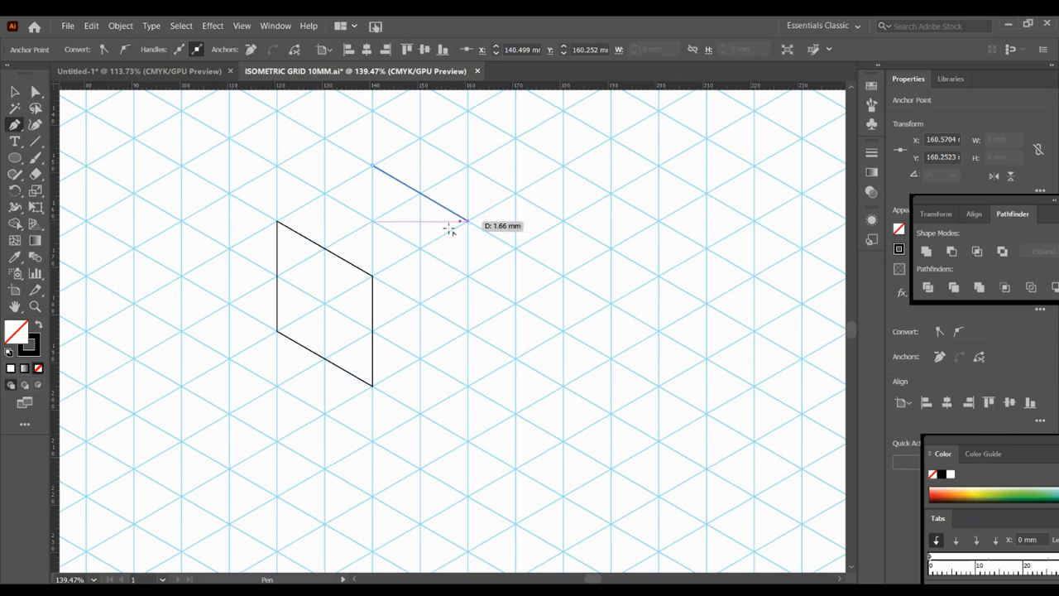
pyautogui.moveTo(373, 273)
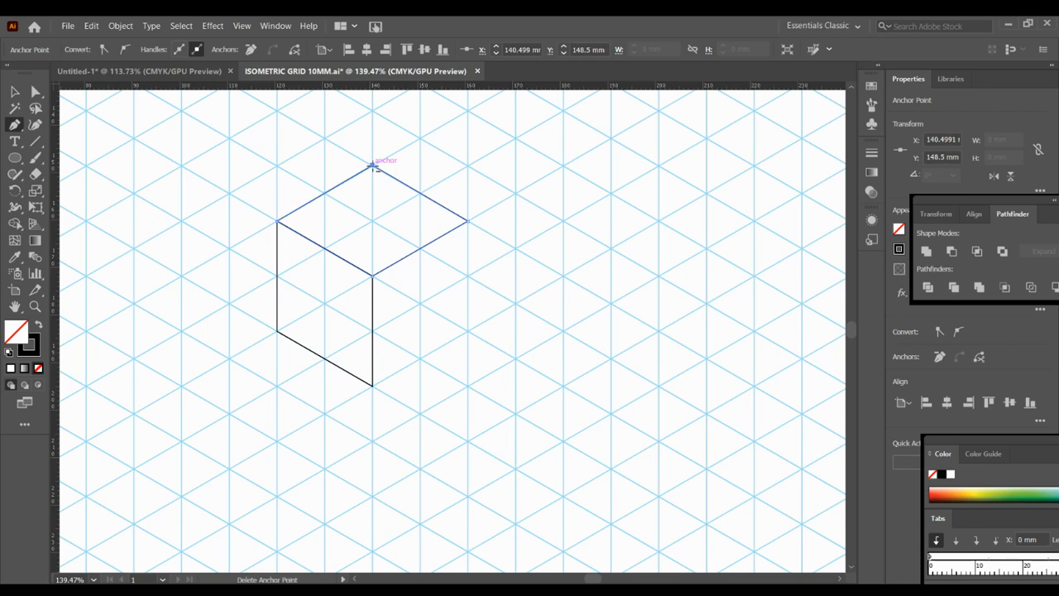
pyautogui.moveTo(468, 331)
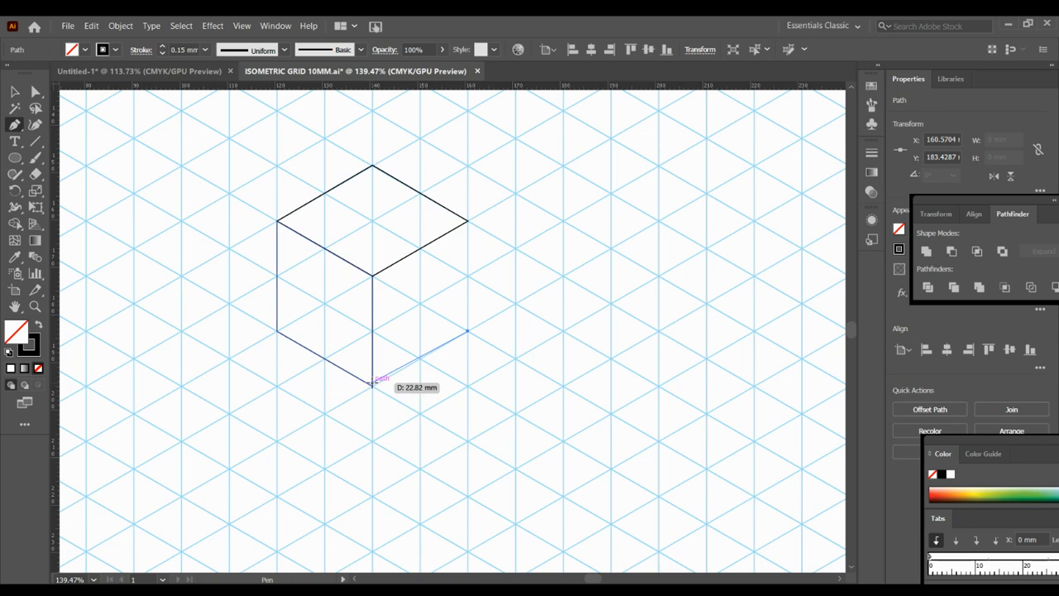
# Step: Close the right face at the cube's bottom corner, completing the three-face outline
pyautogui.click(372, 384)
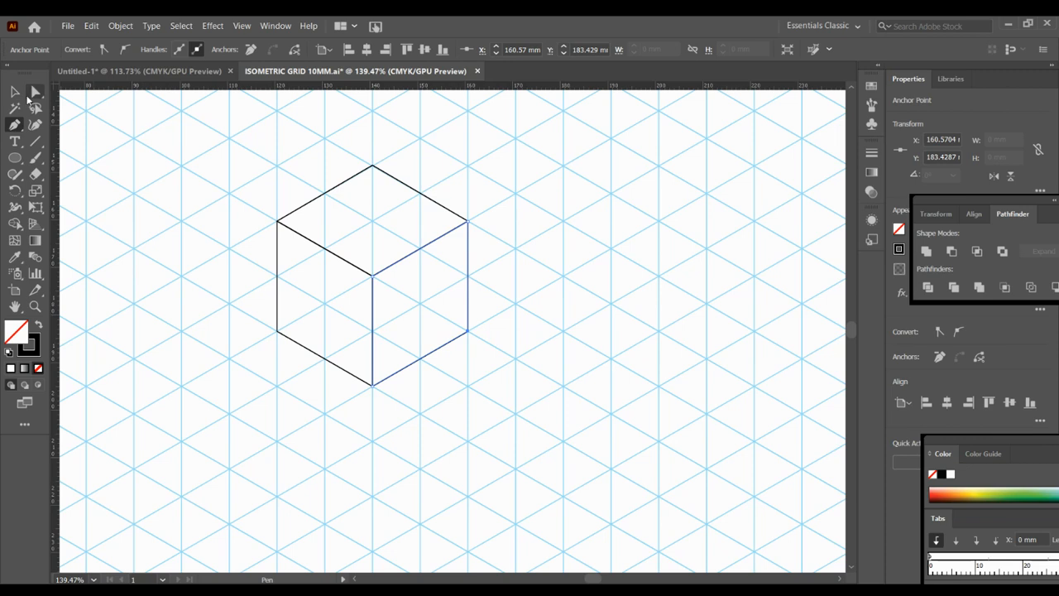
# Step: Select the left face and apply Round Corners with an 11 mm radius
pyautogui.click(14, 91)
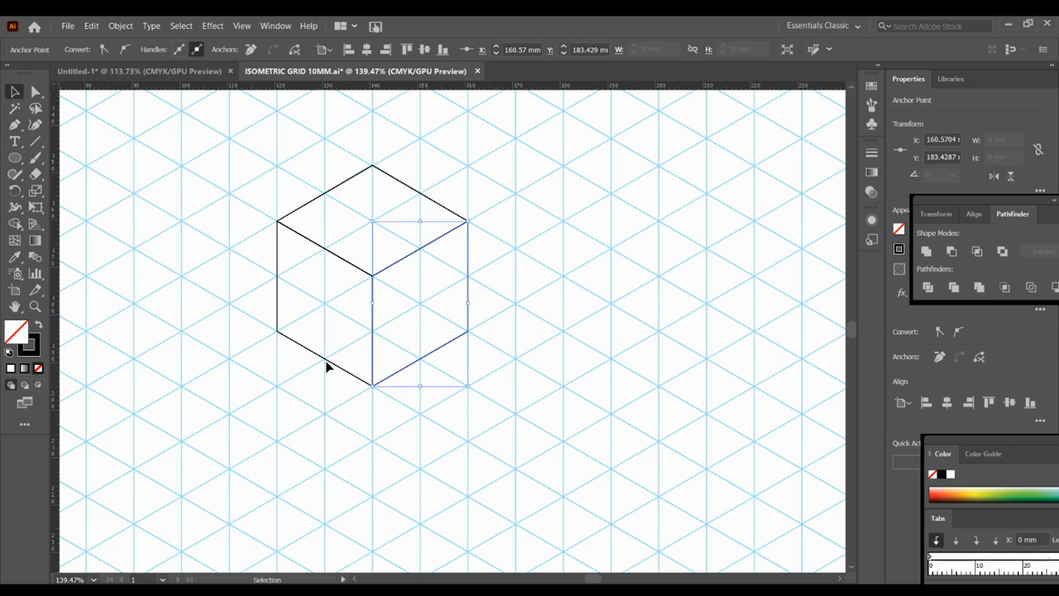
pyautogui.moveTo(263, 210)
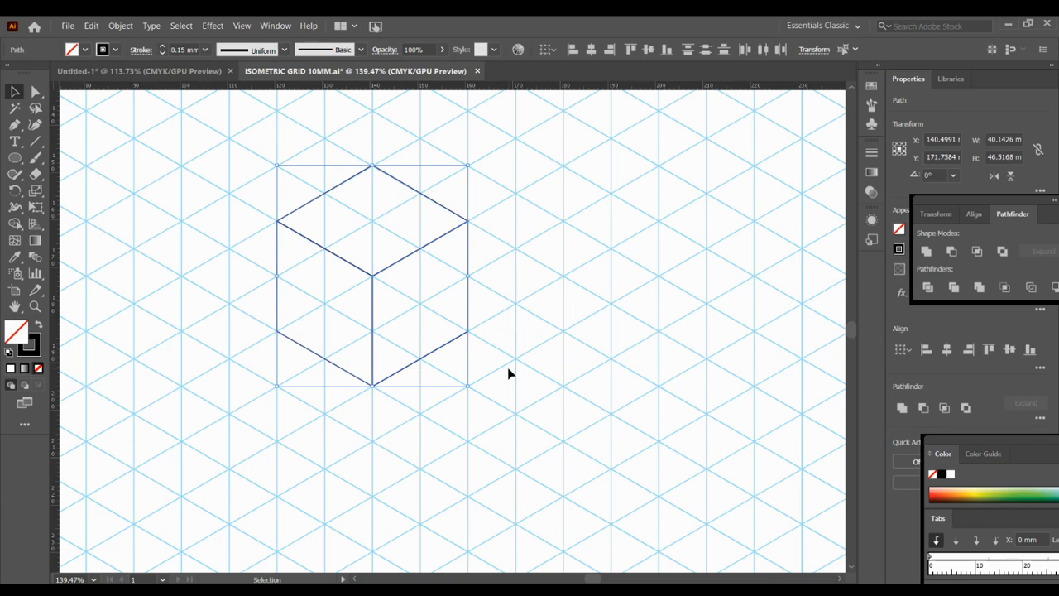
pyautogui.click(315, 348)
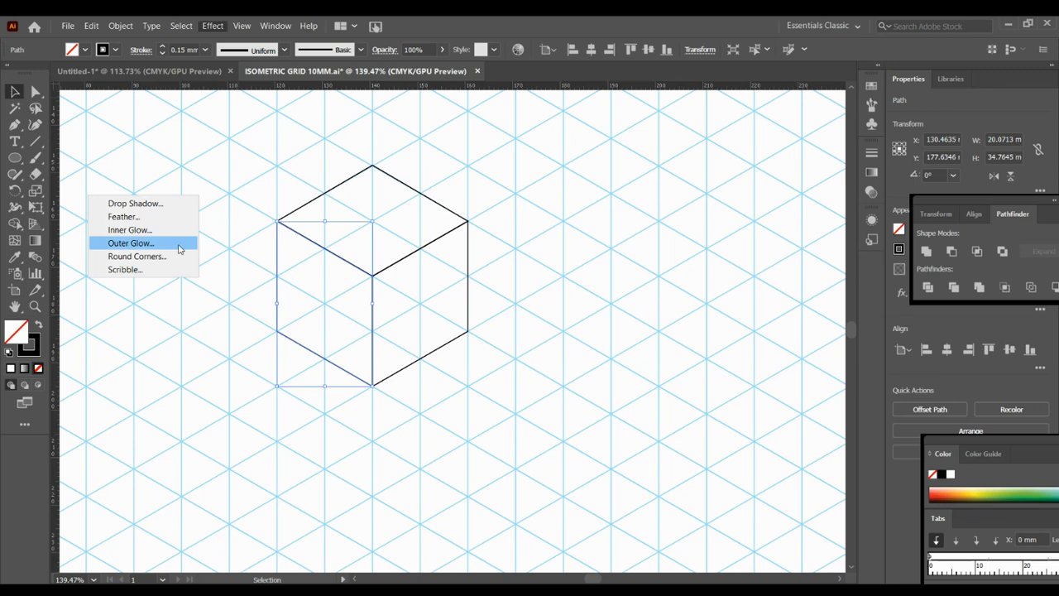
pyautogui.click(137, 256)
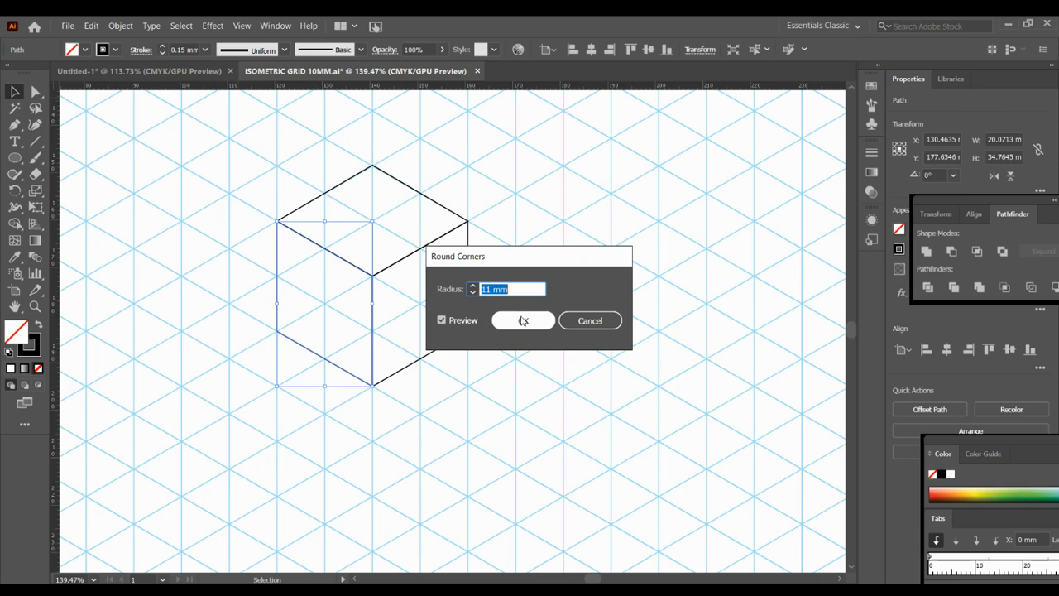
pyautogui.click(524, 320)
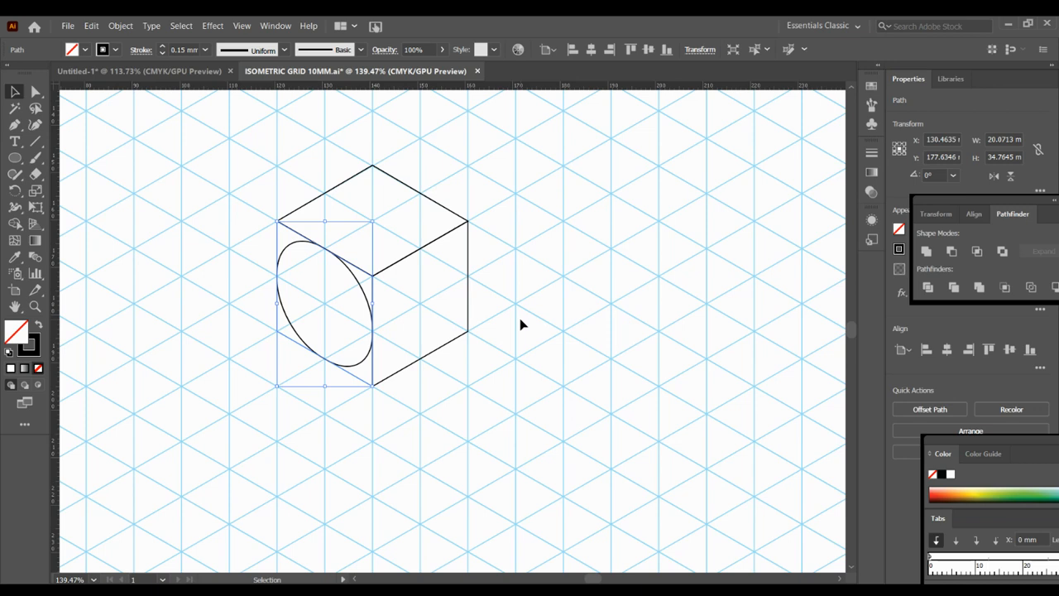
pyautogui.moveTo(447, 212)
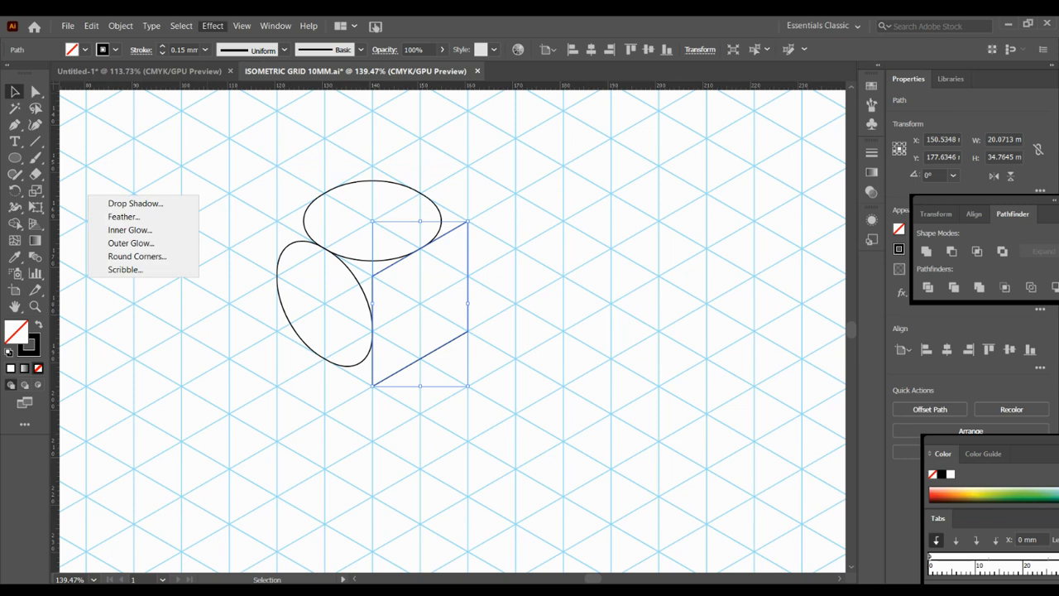
# Step: Apply 11 mm Round Corners to the right face, then deselect to show three ellipses
pyautogui.click(137, 256)
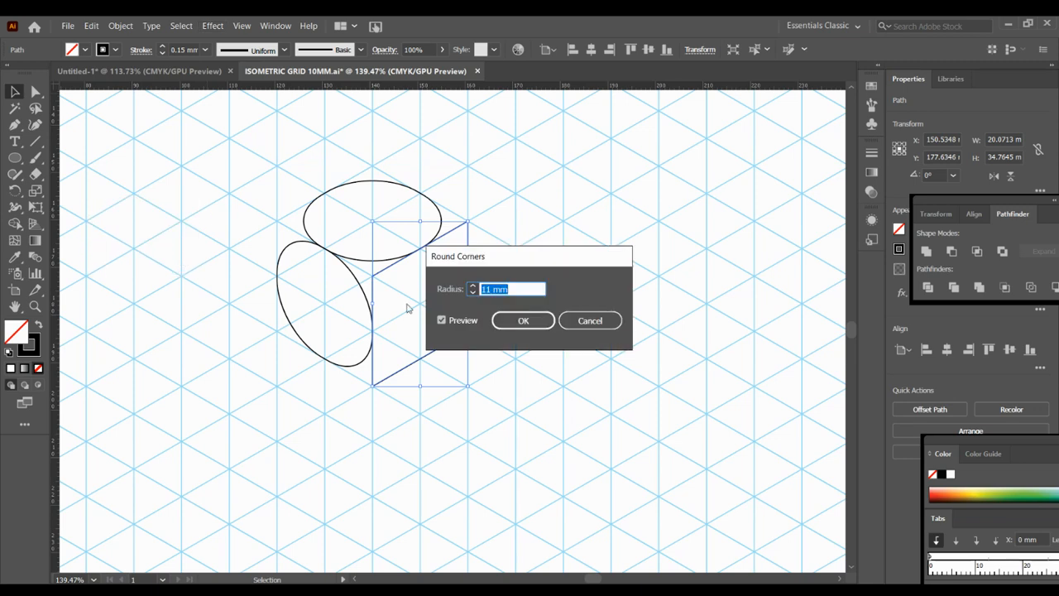
pyautogui.click(523, 320)
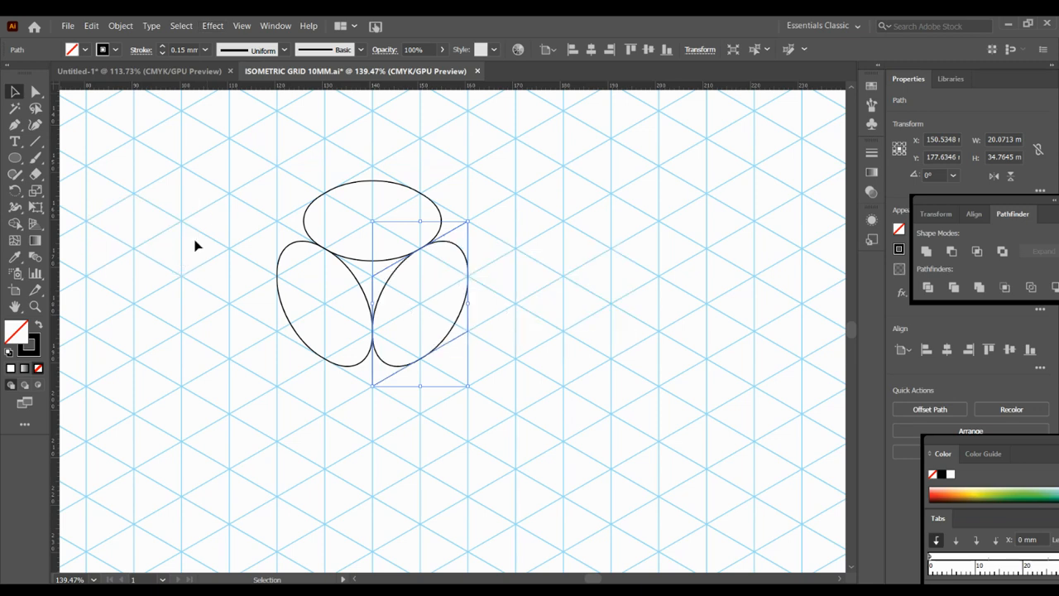
pyautogui.click(264, 211)
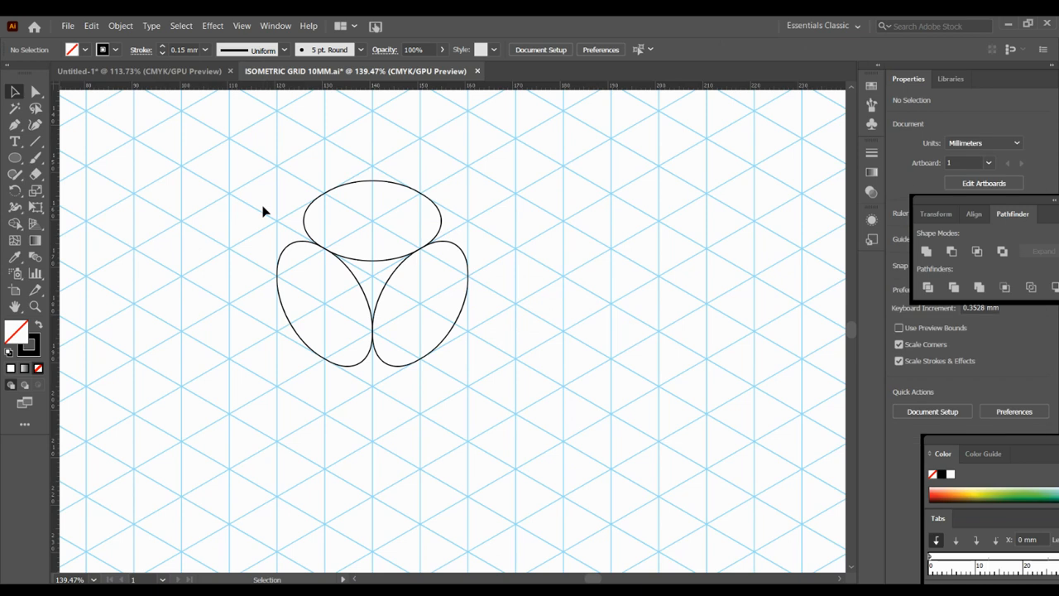